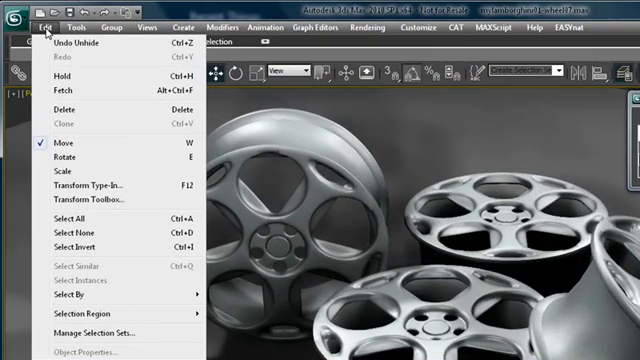
mouse_move(85, 44)
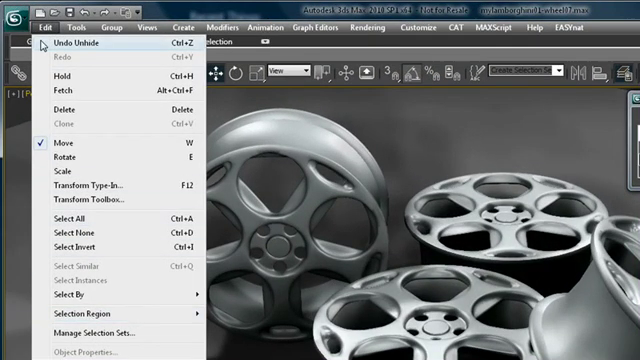
- Open the Transform Toolbox from the Edit menu beside the wheel-rim scene
left_click(86, 191)
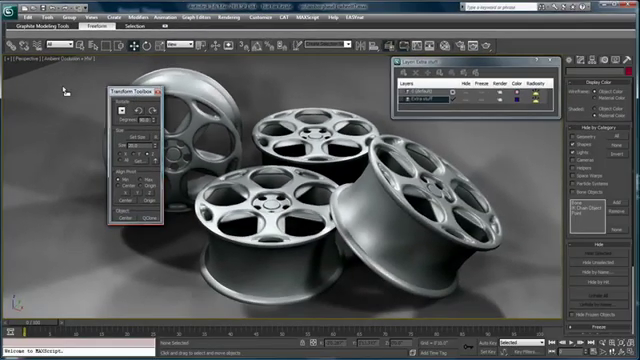
left_click_drag(135, 89, 60, 89)
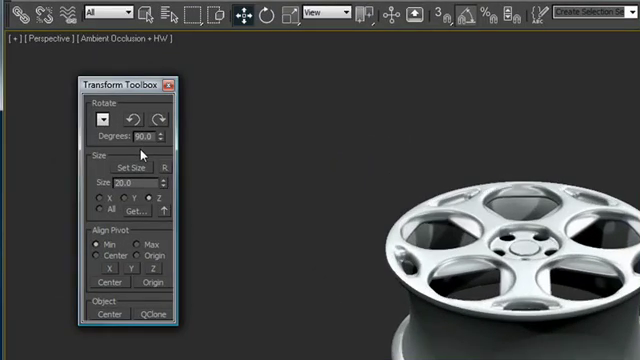
mouse_move(126, 92)
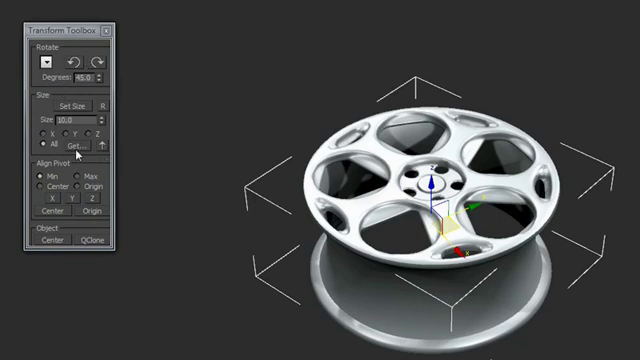
- Resize the flat wheel rim uniformly to size 10 on all axes via Set Size
left_click(87, 148)
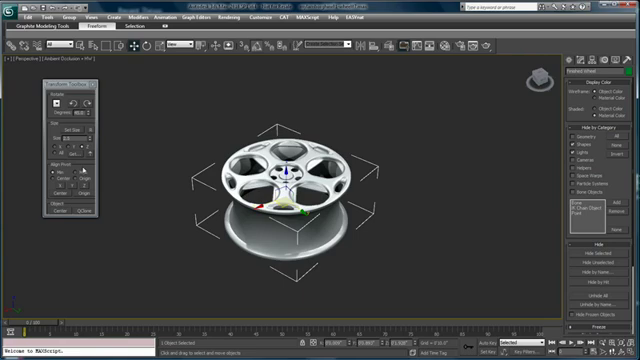
mouse_move(85, 168)
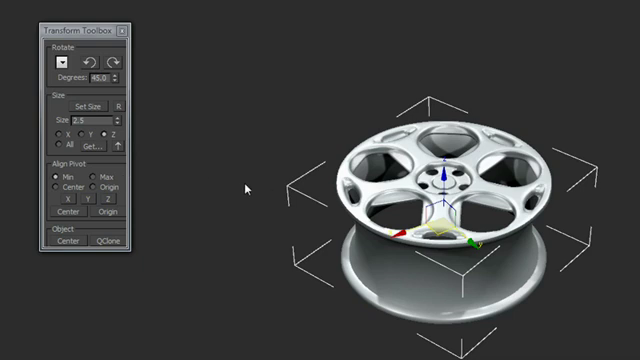
mouse_move(135, 200)
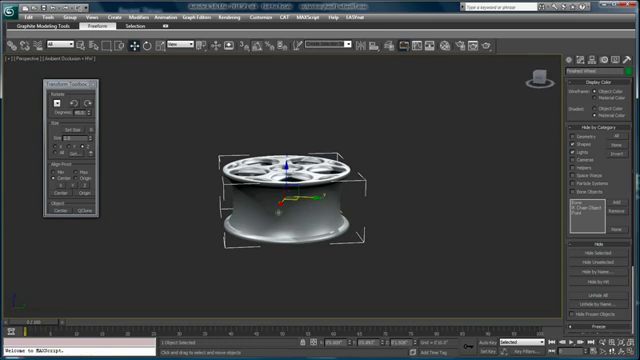
mouse_move(185, 210)
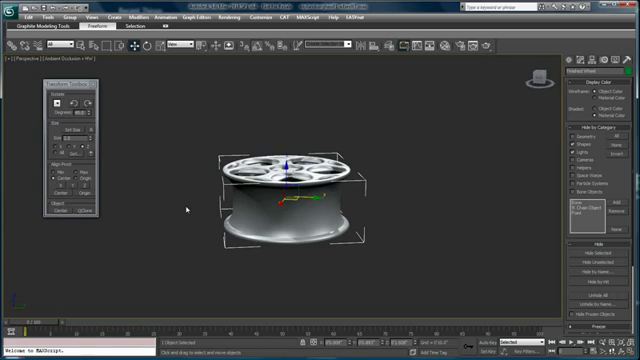